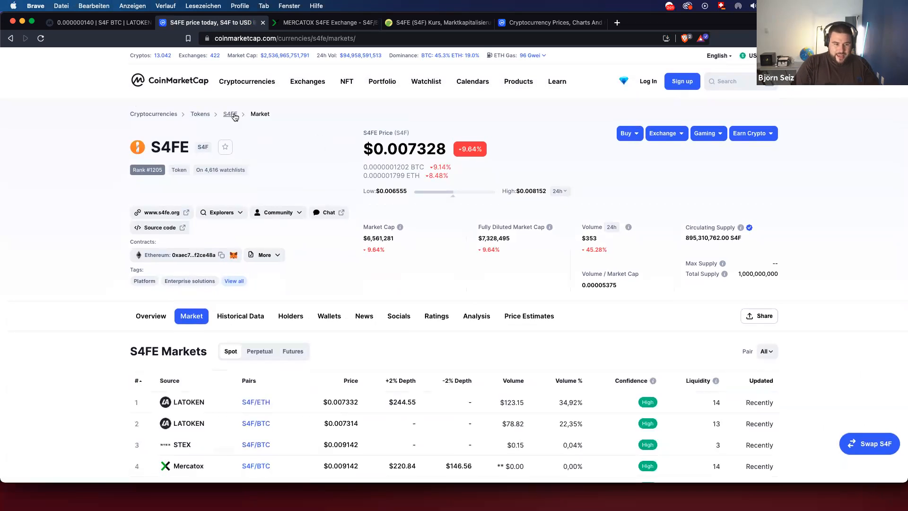
Step: Browse CoinMarketCap's ranking down to rank 100 and highlight dYdX's roughly $1.02 billion market cap
{"action": "left_click", "coordinate": [436, 23]}
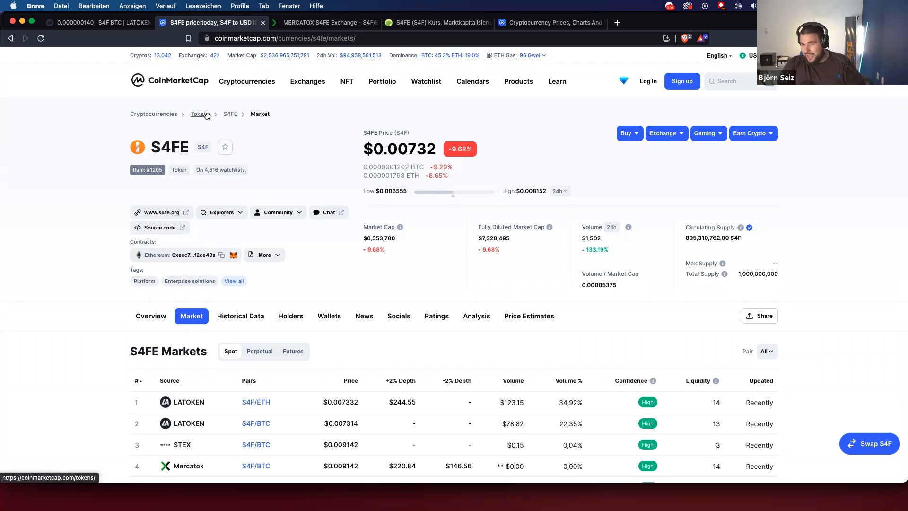
{"action": "mouse_move", "coordinate": [273, 106]}
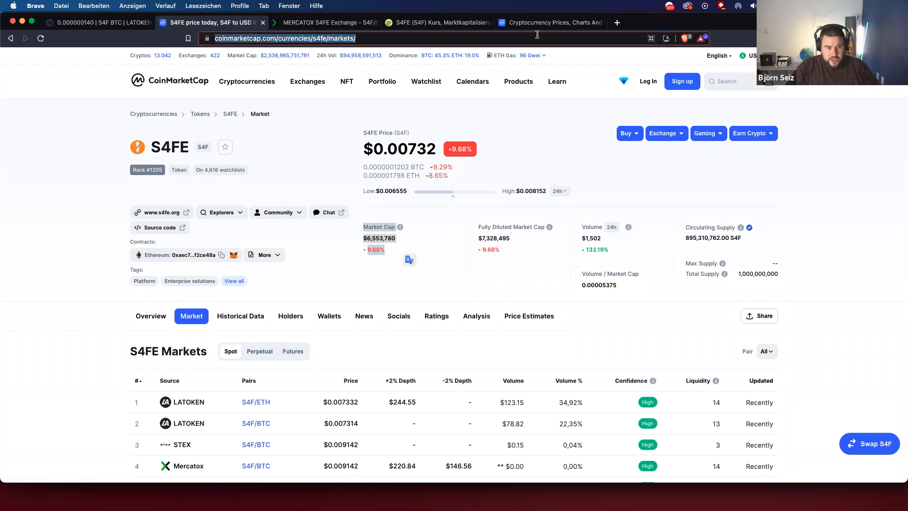
{"action": "left_click", "coordinate": [730, 21]}
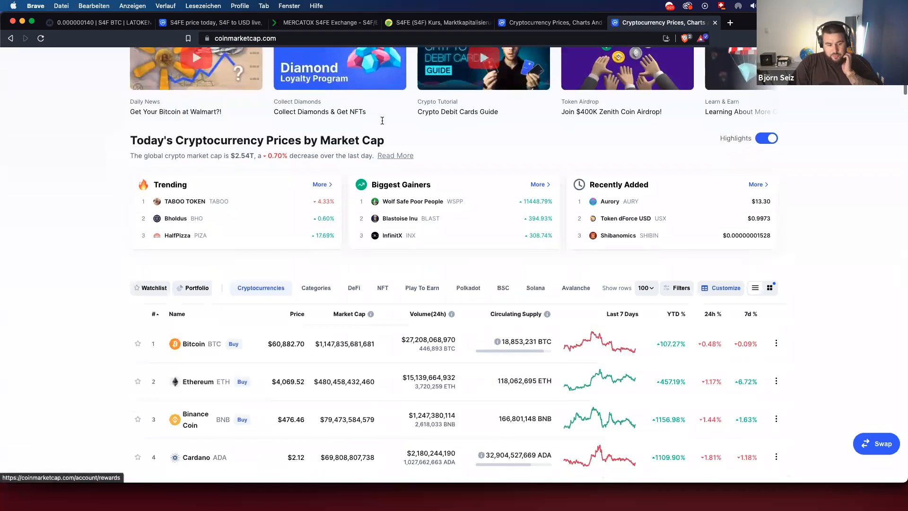
{"action": "scroll", "scroll_direction": "down", "scroll_amount": 3}
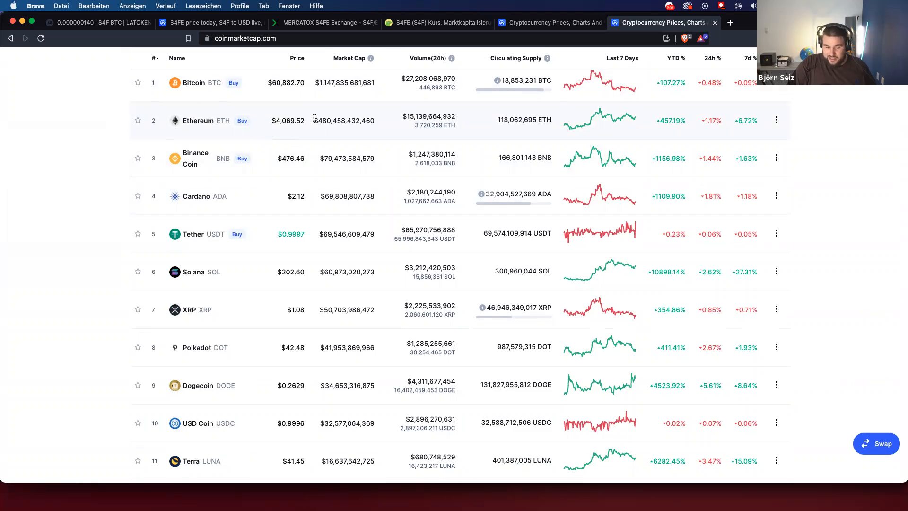
{"action": "scroll", "scroll_direction": "down", "scroll_amount": 3}
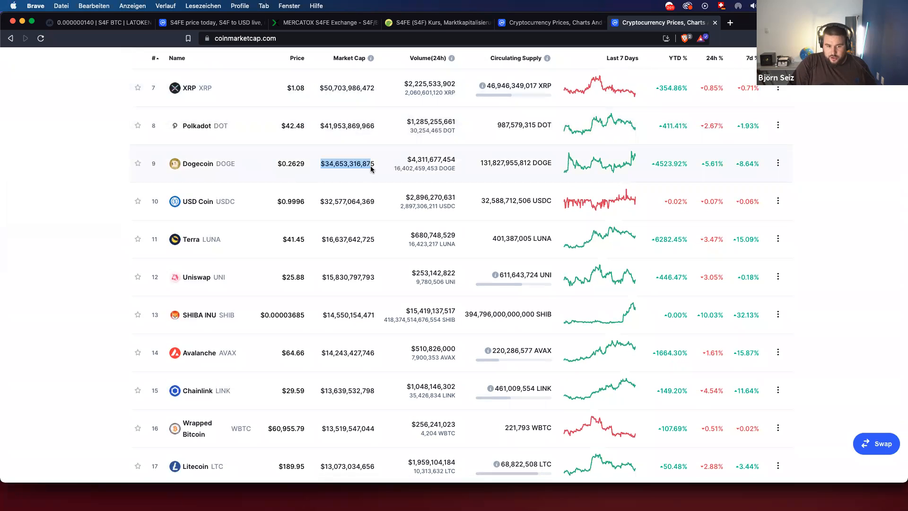
{"action": "scroll", "scroll_direction": "down", "scroll_amount": 3}
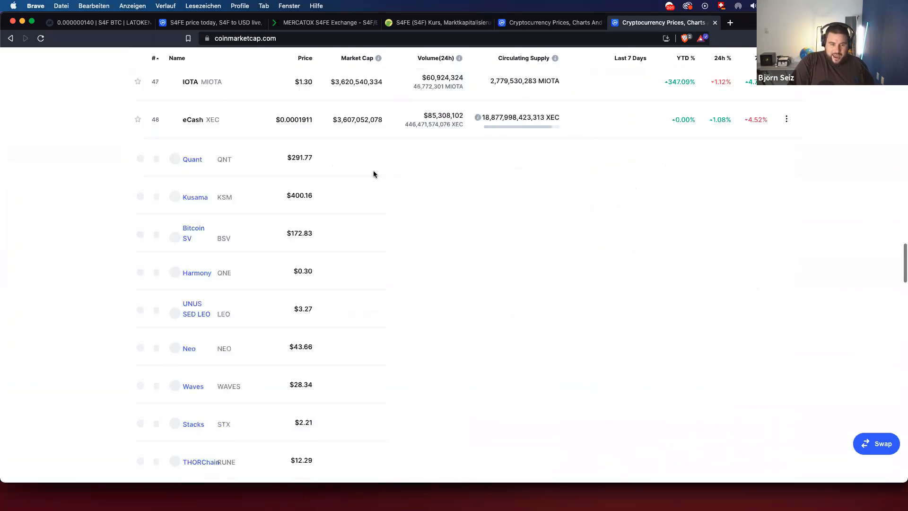
{"action": "scroll", "scroll_direction": "down", "scroll_amount": 3}
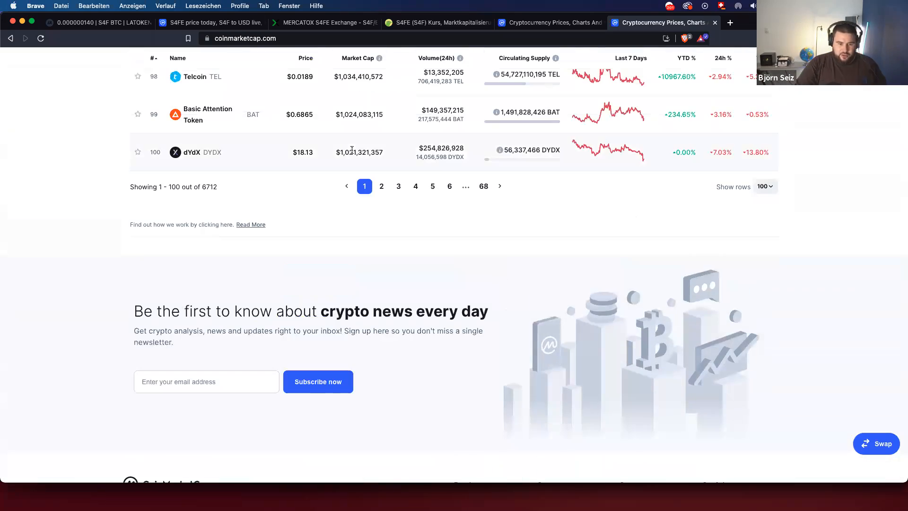
{"action": "left_click_drag", "start_coordinate": [336, 151], "coordinate": [463, 152]}
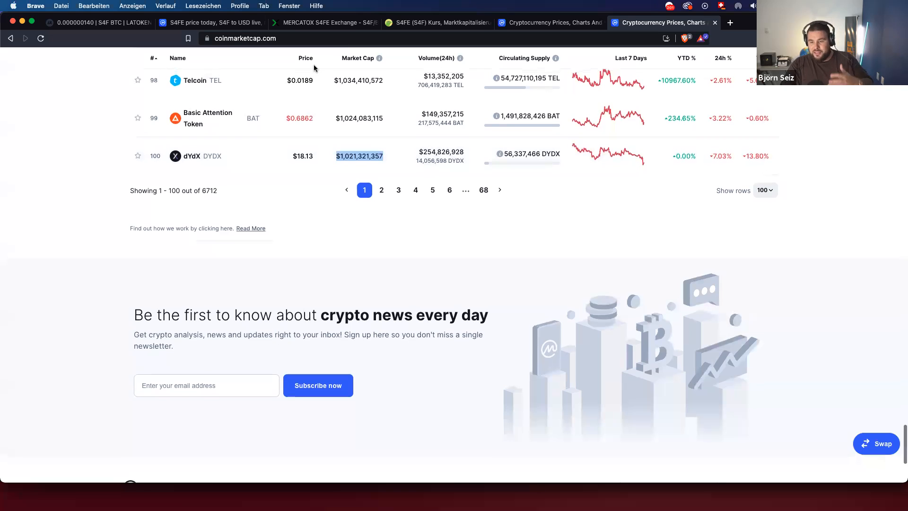
{"action": "mouse_move", "coordinate": [492, 116]}
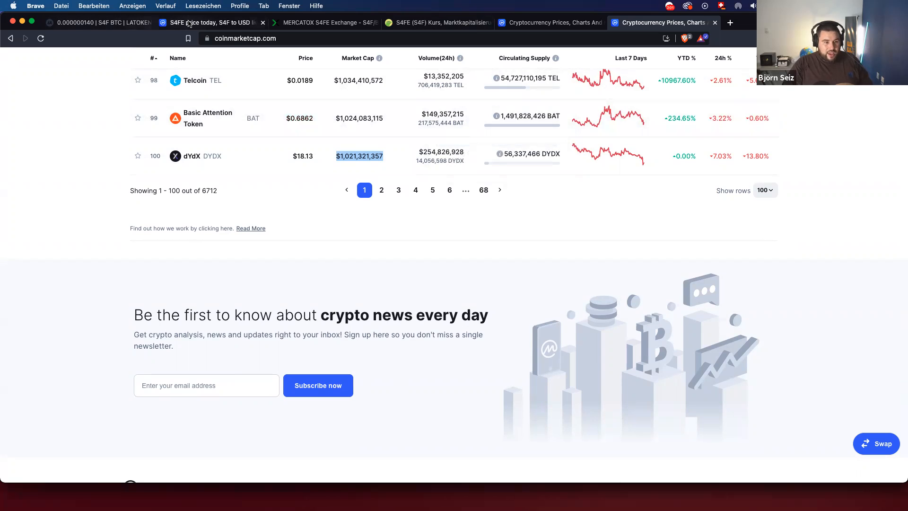
{"action": "mouse_move", "coordinate": [208, 23]}
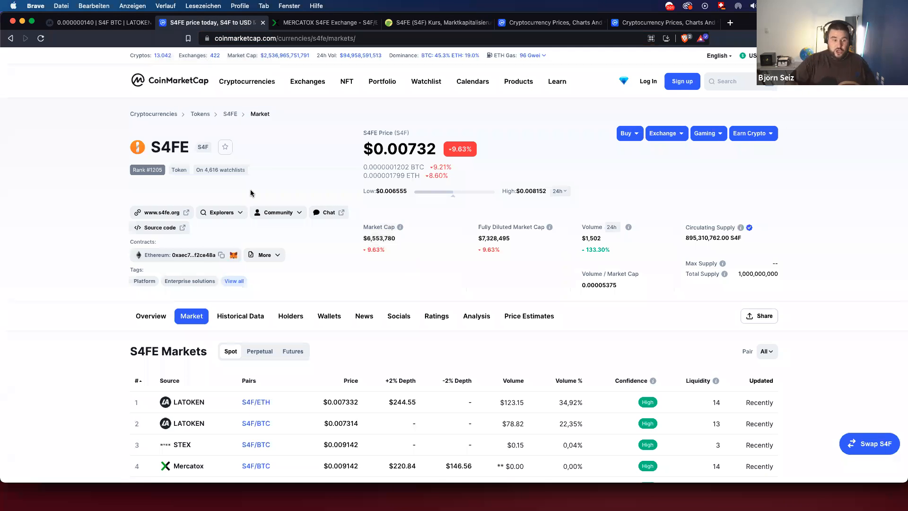
Step: Review S4FE's seven trading pairs on CoinMarketCap against CoinGecko's S4FE market list
{"action": "left_click", "coordinate": [307, 81]}
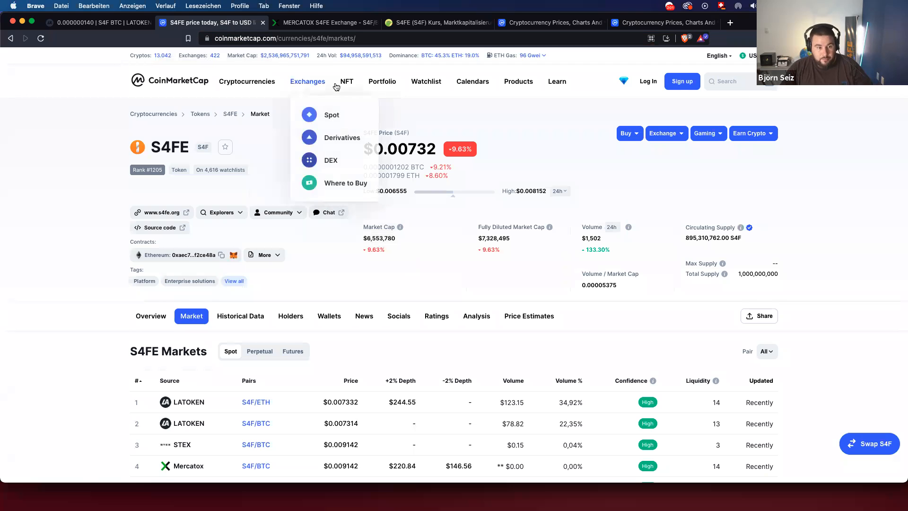
{"action": "scroll", "scroll_direction": "down", "scroll_amount": 3}
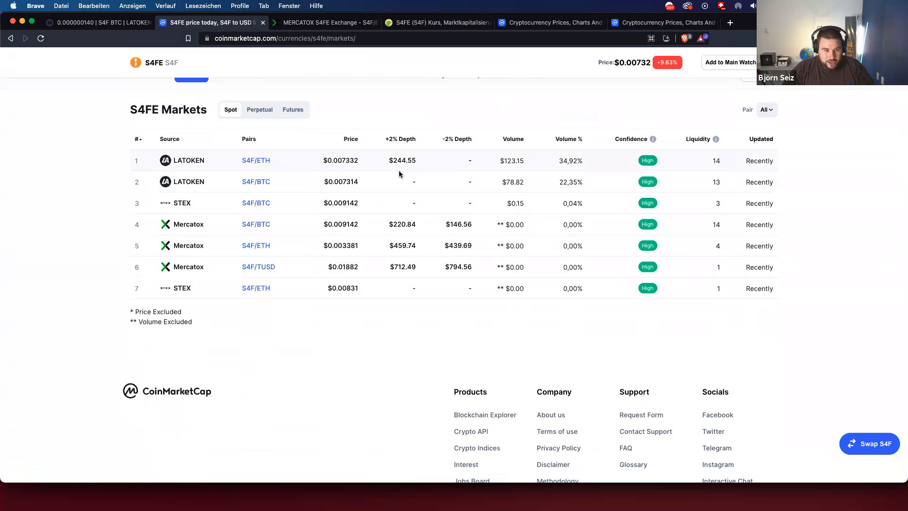
{"action": "left_click", "coordinate": [435, 23]}
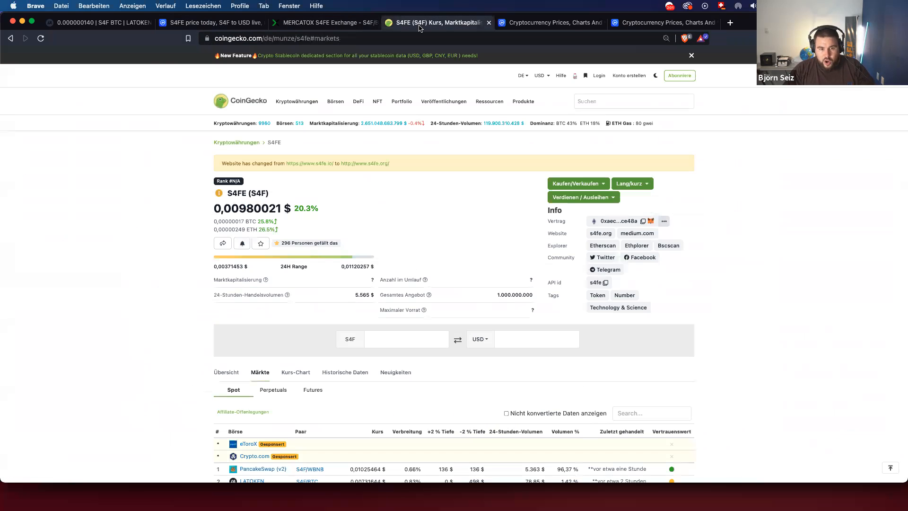
{"action": "left_click", "coordinate": [208, 22]}
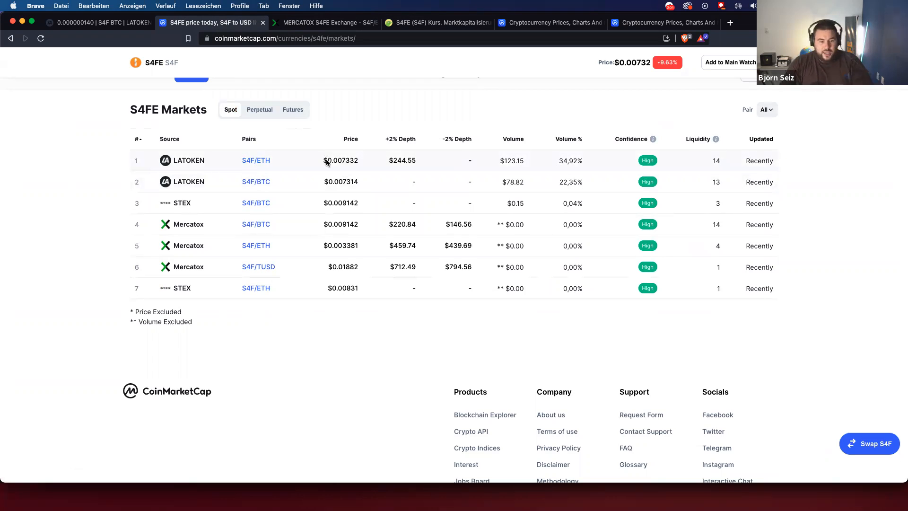
{"action": "mouse_move", "coordinate": [269, 161]}
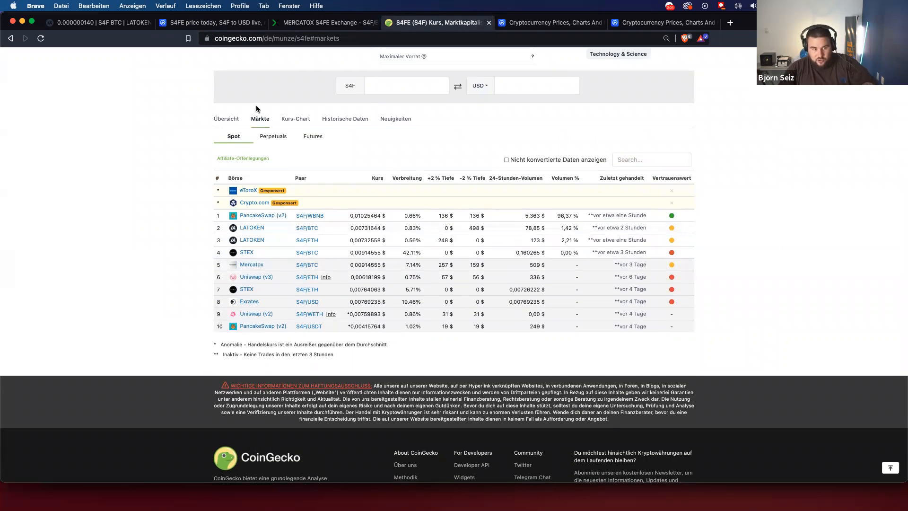
{"action": "scroll", "scroll_direction": "up", "scroll_amount": 3}
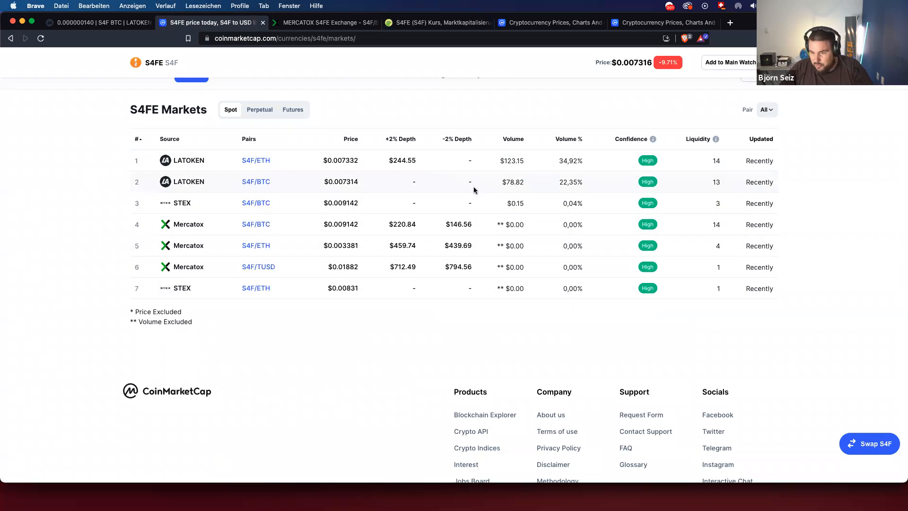
{"action": "mouse_move", "coordinate": [255, 161]}
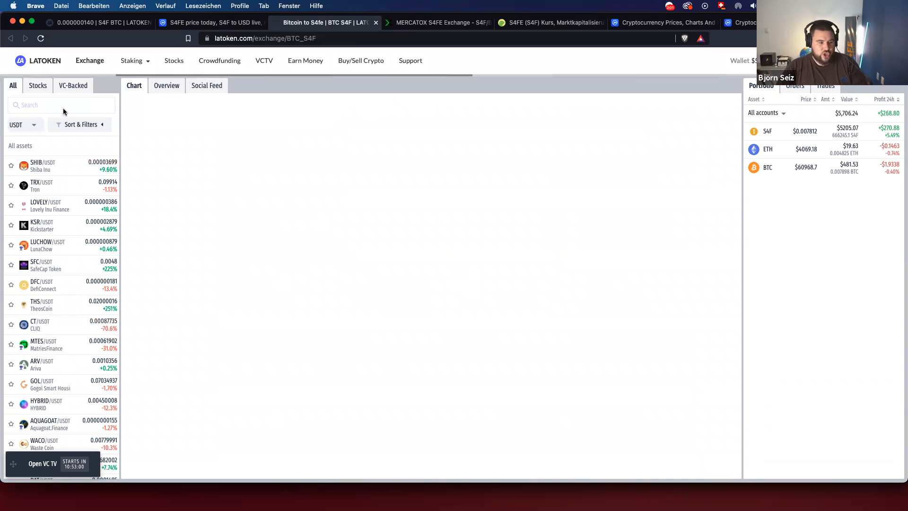
Step: Find the S4F/BTC market via 's4f' search and draft a 14010 S4F buy at 0.000000139 BTC
{"action": "type", "text": "s4f"}
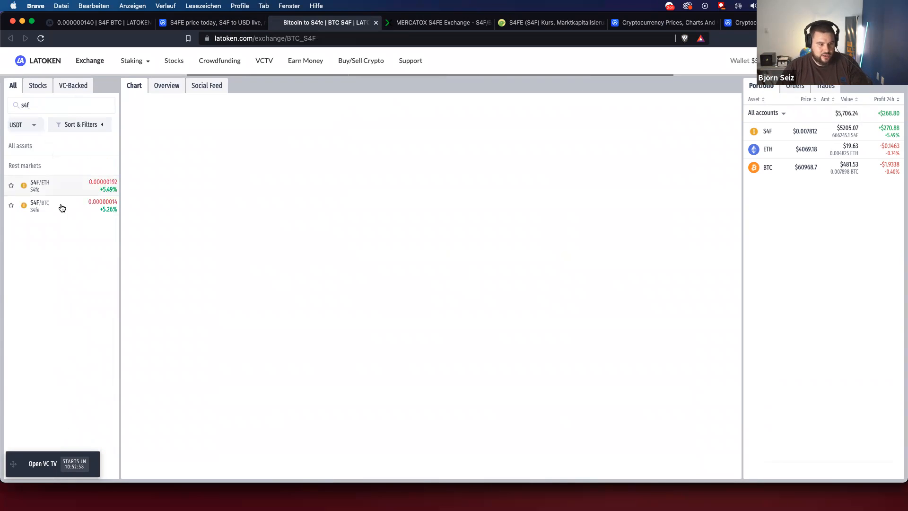
{"action": "left_click", "coordinate": [40, 205]}
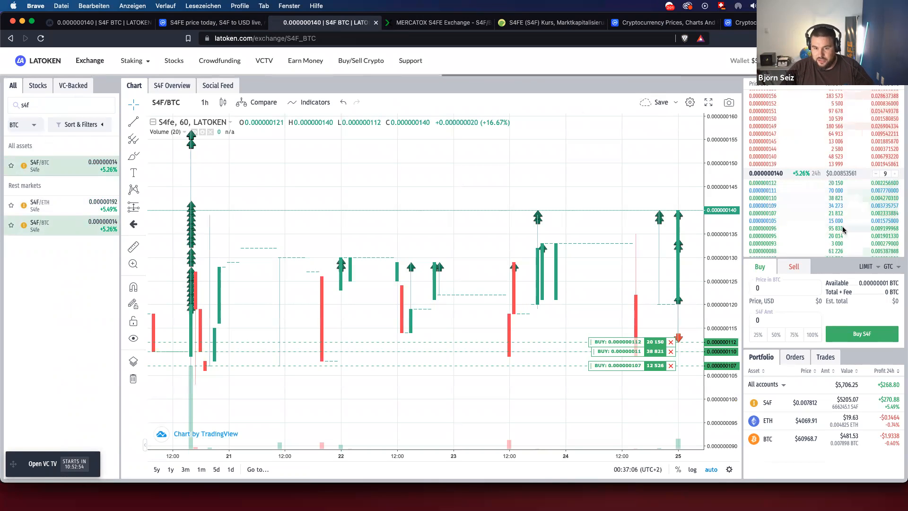
{"action": "left_click", "coordinate": [795, 356]}
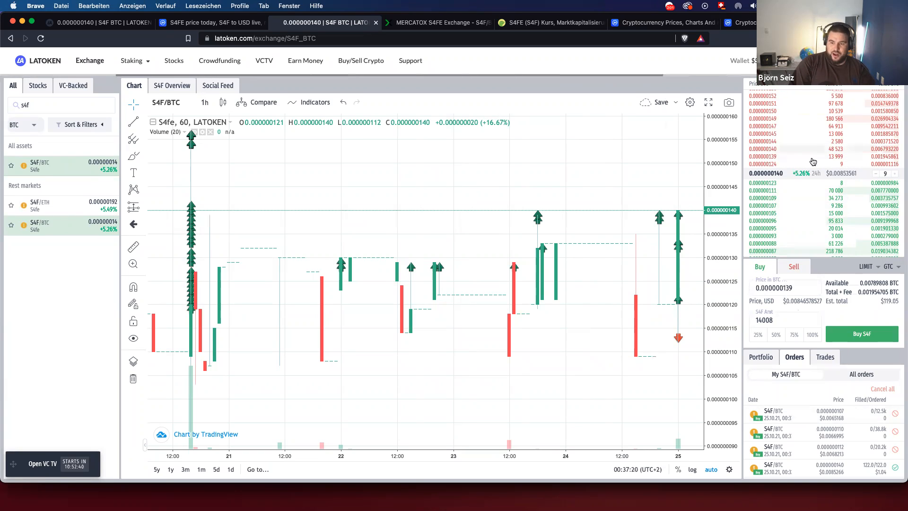
{"action": "mouse_move", "coordinate": [802, 228]}
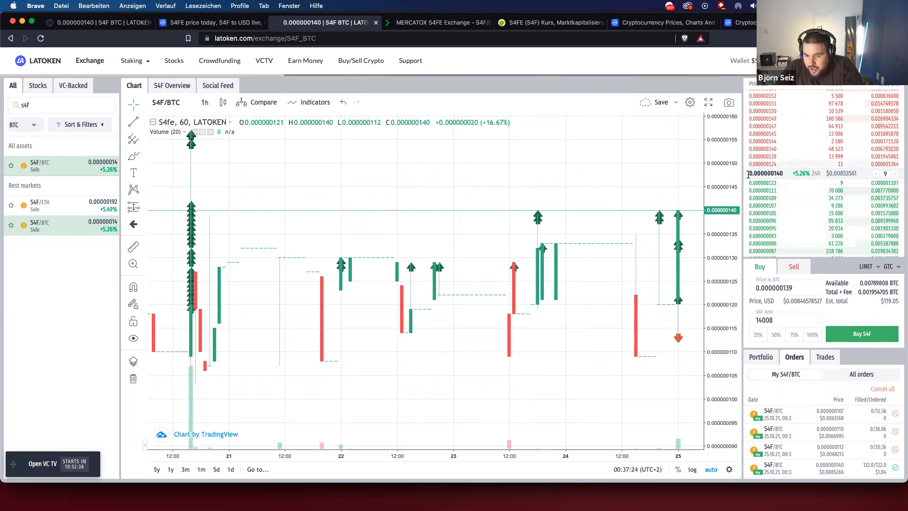
{"action": "mouse_move", "coordinate": [839, 173]}
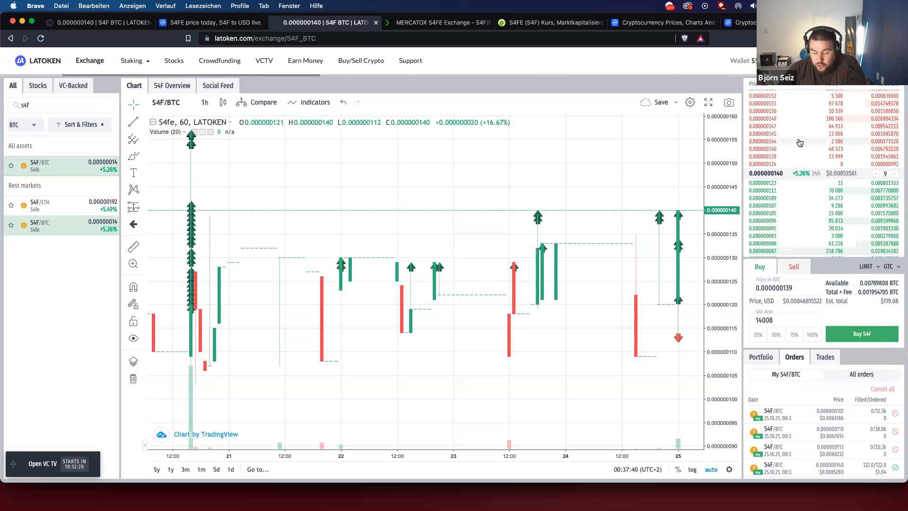
{"action": "mouse_move", "coordinate": [837, 161]}
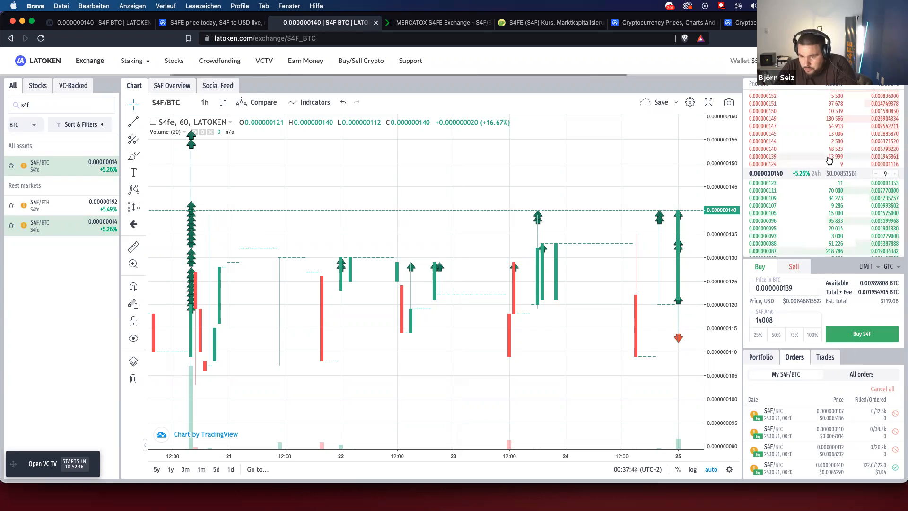
{"action": "mouse_move", "coordinate": [775, 159]}
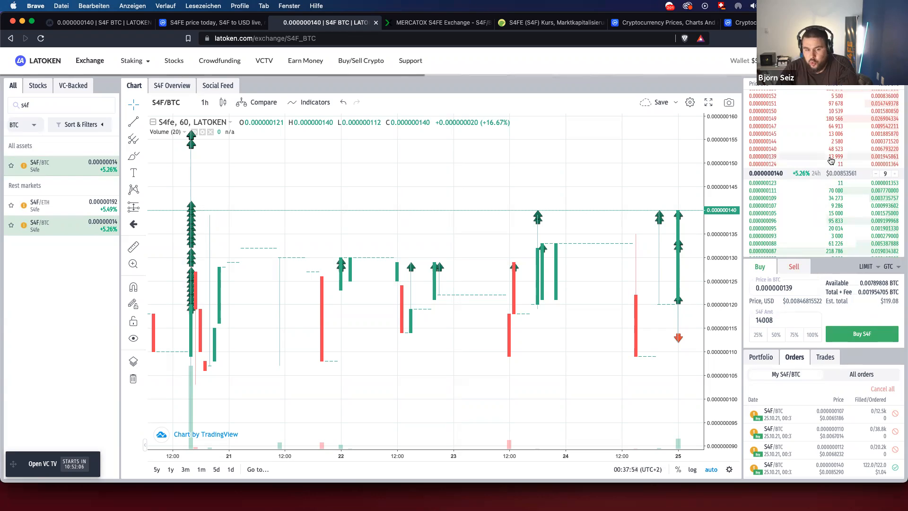
{"action": "mouse_move", "coordinate": [843, 161]}
{"action": "type", "text": "14010"}
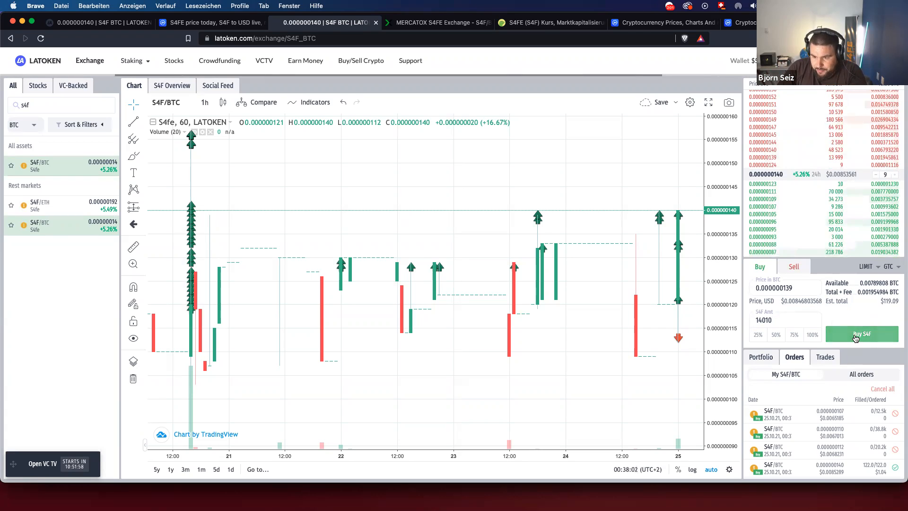
Step: Submit the 14010 S4F buy at 0.000000139 BTC and confirm it filled in Orders
{"action": "left_click", "coordinate": [862, 334]}
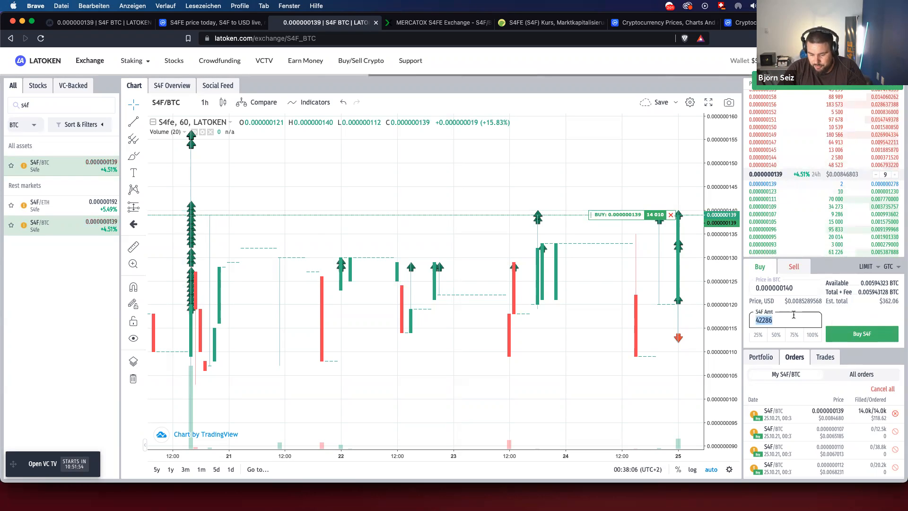
{"action": "left_click", "coordinate": [862, 334]}
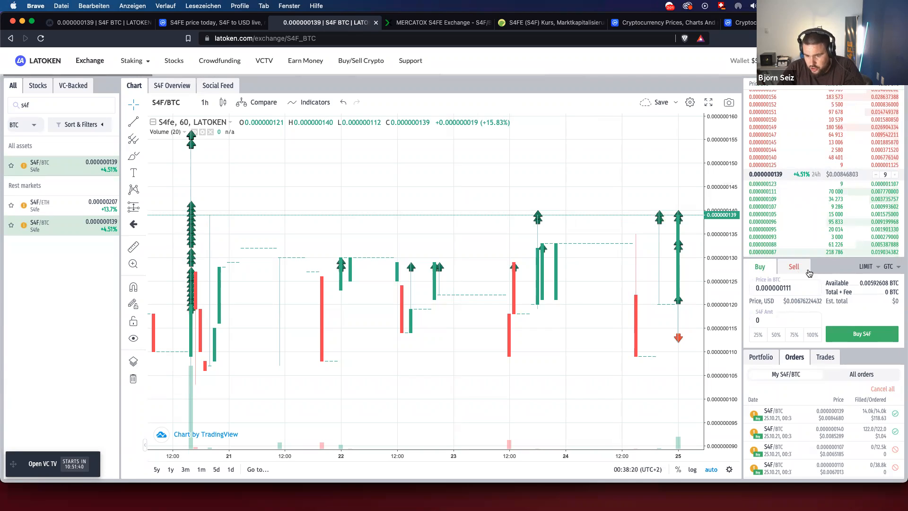
Step: Sell 1200 S4F at 0.000000111 BTC with the order filling completely
{"action": "left_click", "coordinate": [793, 267]}
{"action": "type", "text": "70009"}
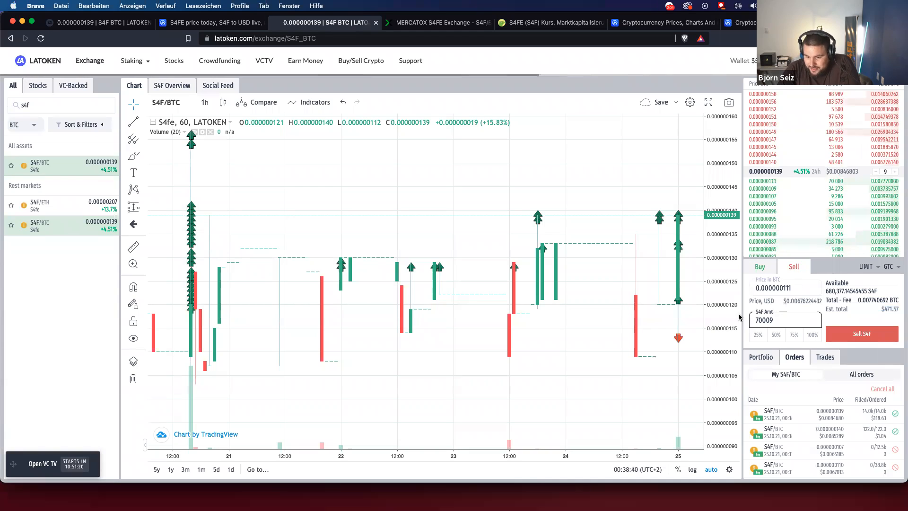
{"action": "type", "text": "1200"}
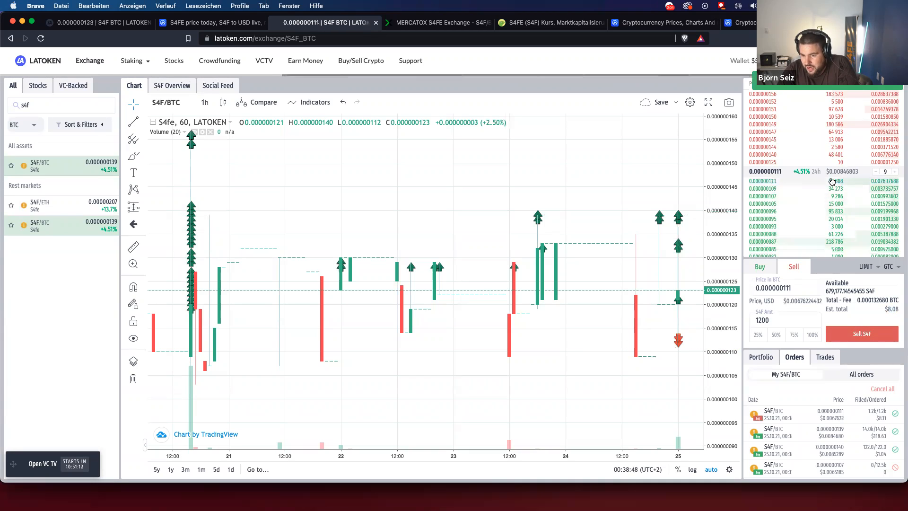
{"action": "left_click", "coordinate": [862, 334]}
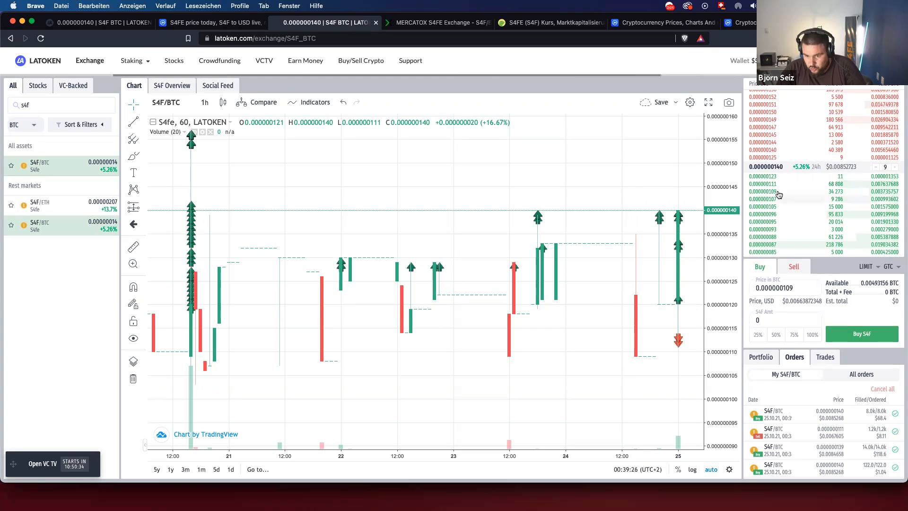
{"action": "mouse_move", "coordinate": [781, 220]}
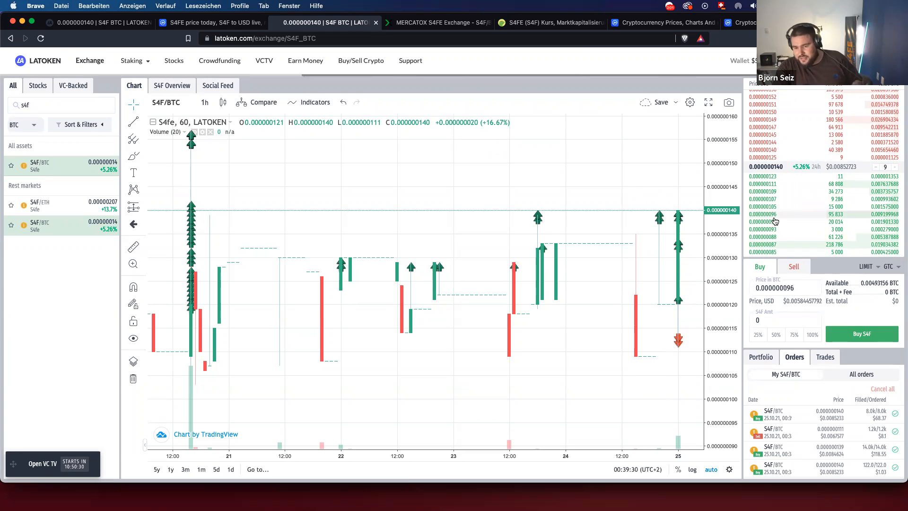
Step: Place a roughly 49,134 S4F buy at 0.000000100 BTC using the full BTC balance and check Portfolio
{"action": "left_click", "coordinate": [785, 288]}
{"action": "type", "text": "0.000000100"}
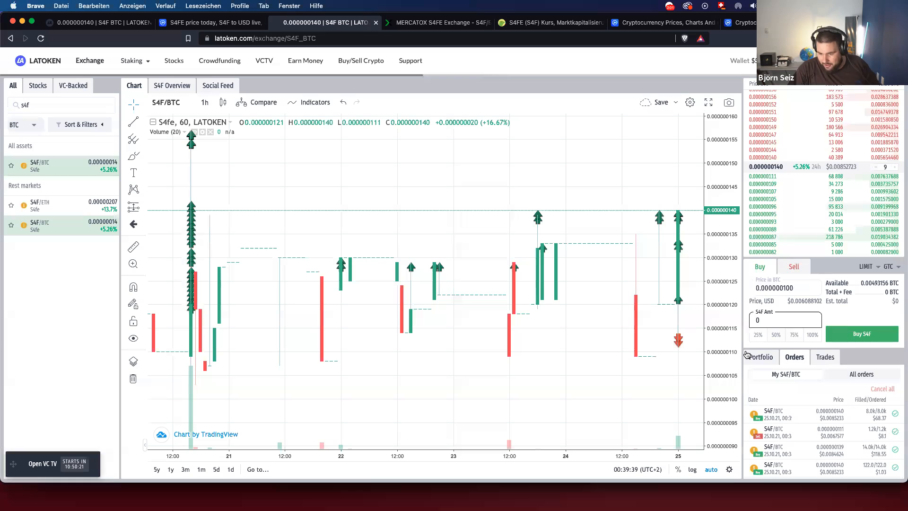
{"action": "left_click", "coordinate": [761, 357]}
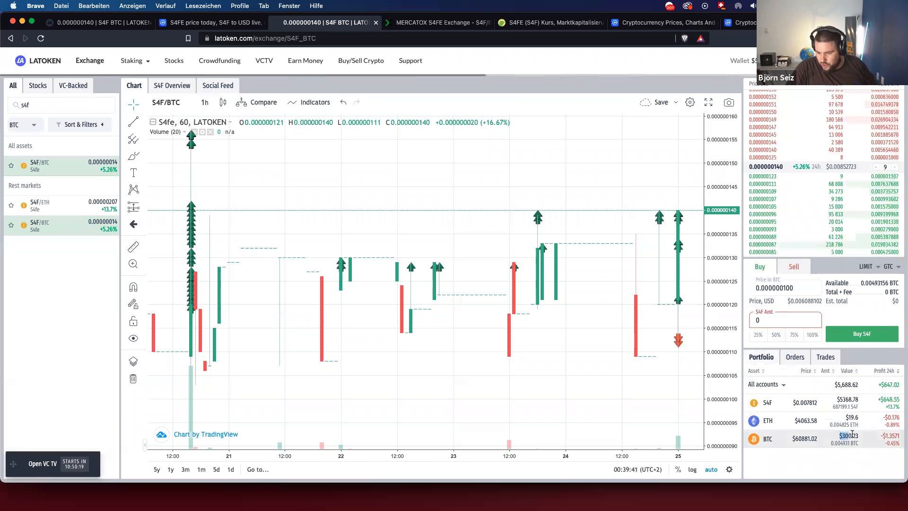
{"action": "left_click", "coordinate": [795, 335]}
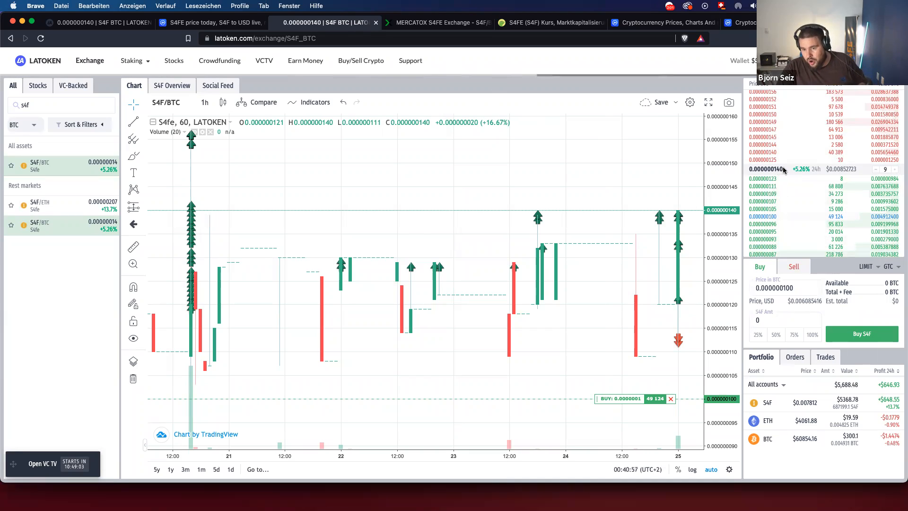
{"action": "mouse_move", "coordinate": [779, 171]}
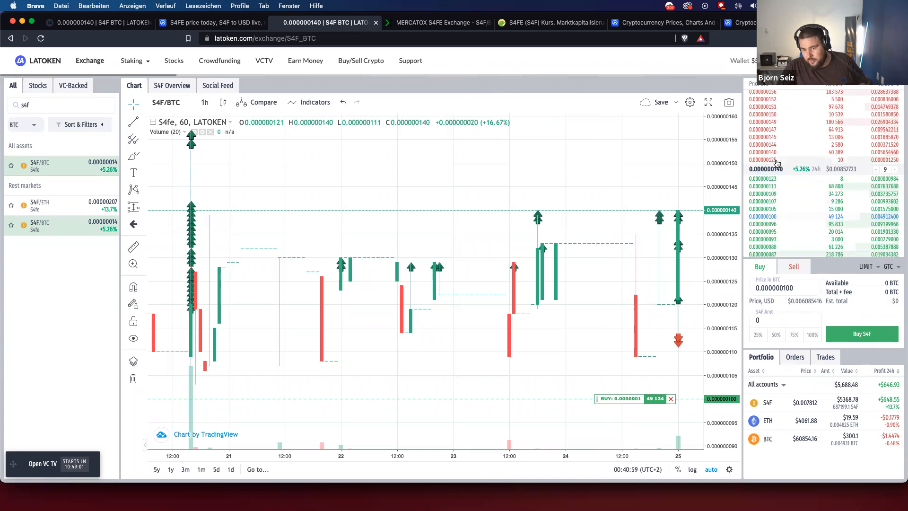
{"action": "left_click", "coordinate": [437, 23]}
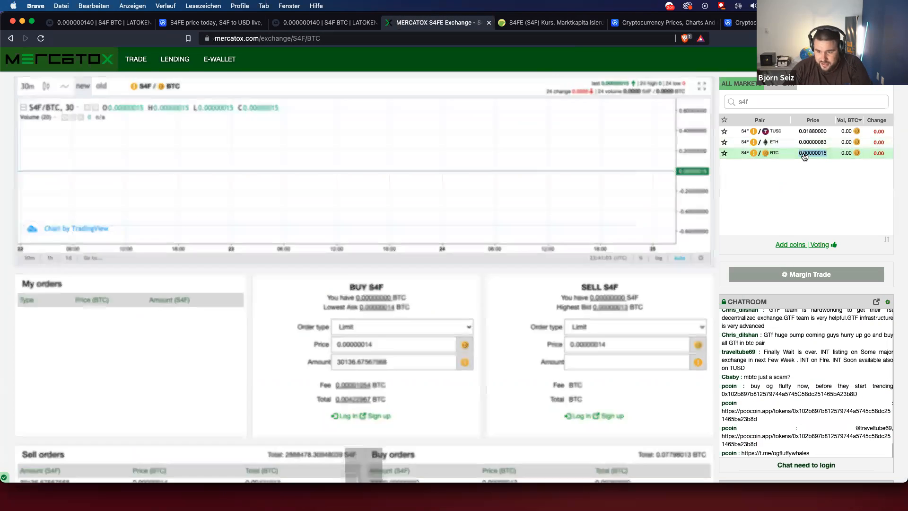
{"action": "left_click", "coordinate": [812, 153]}
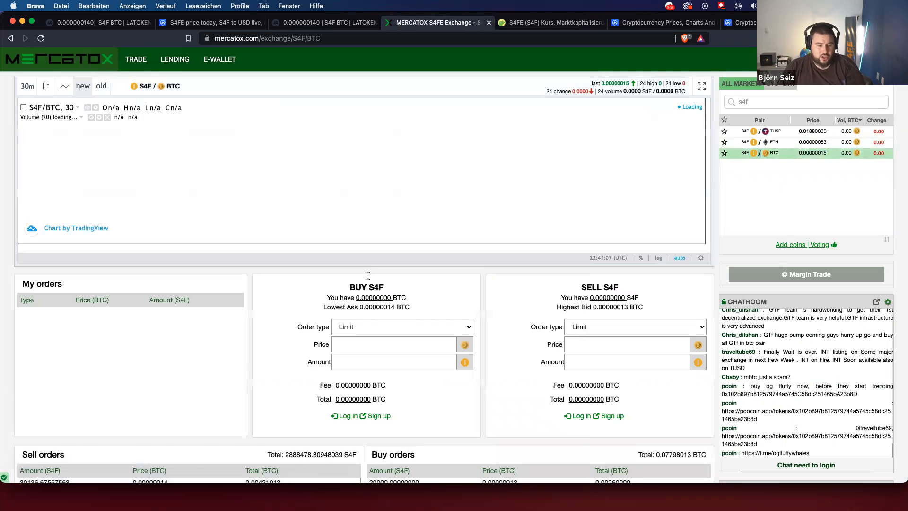
{"action": "scroll", "scroll_direction": "down", "scroll_amount": 3}
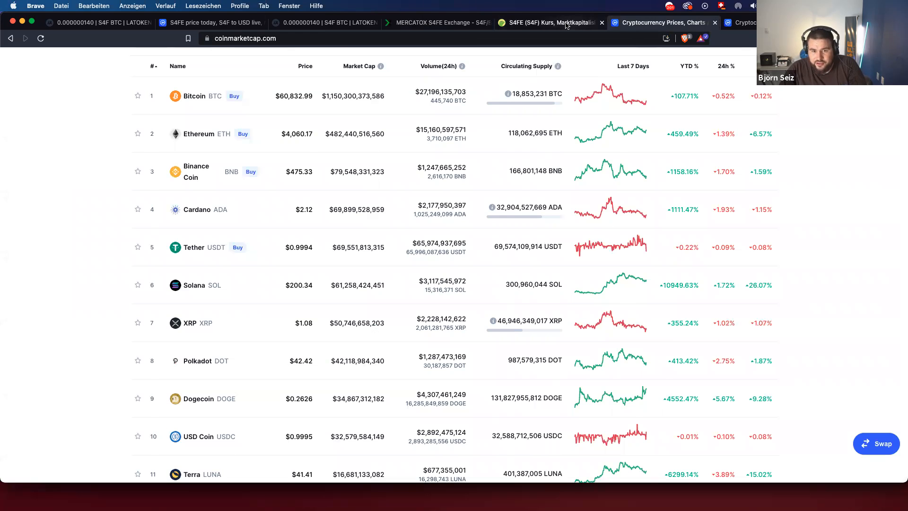
{"action": "left_click", "coordinate": [324, 23]}
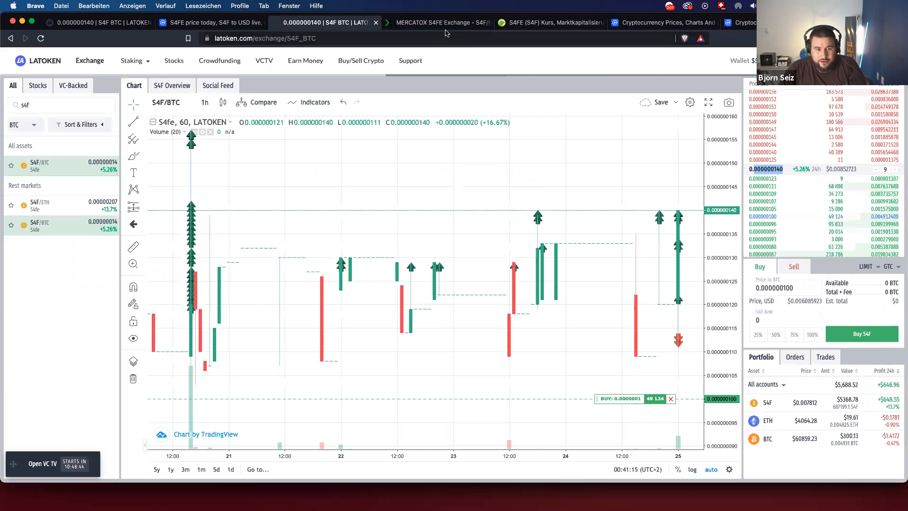
{"action": "left_click", "coordinate": [440, 23]}
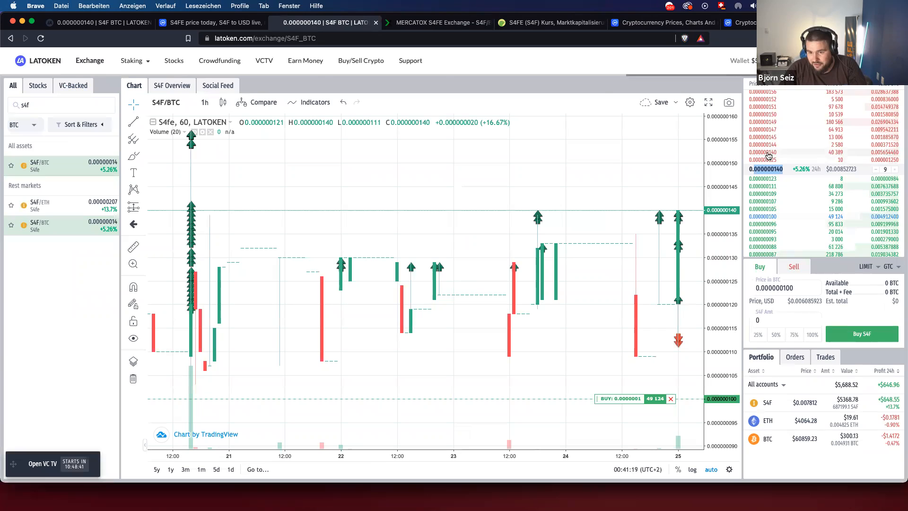
{"action": "left_click", "coordinate": [436, 23]}
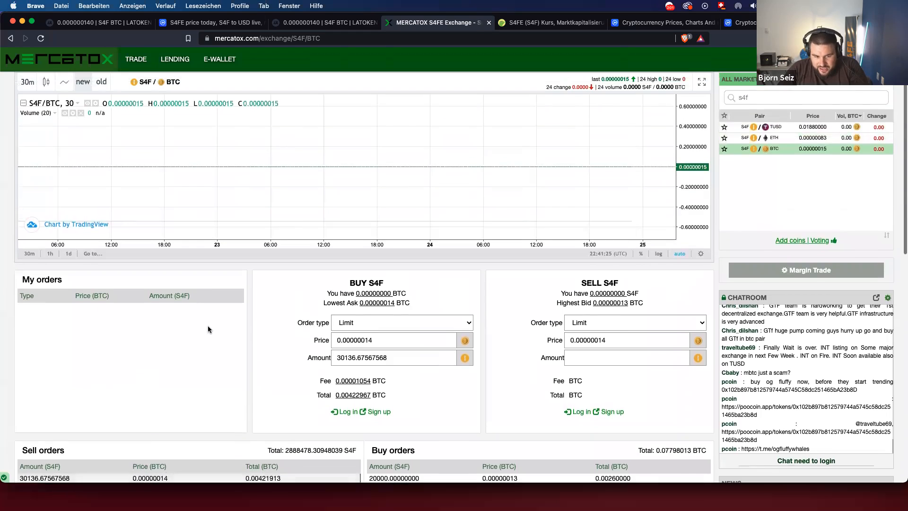
{"action": "scroll", "scroll_direction": "down", "scroll_amount": 3}
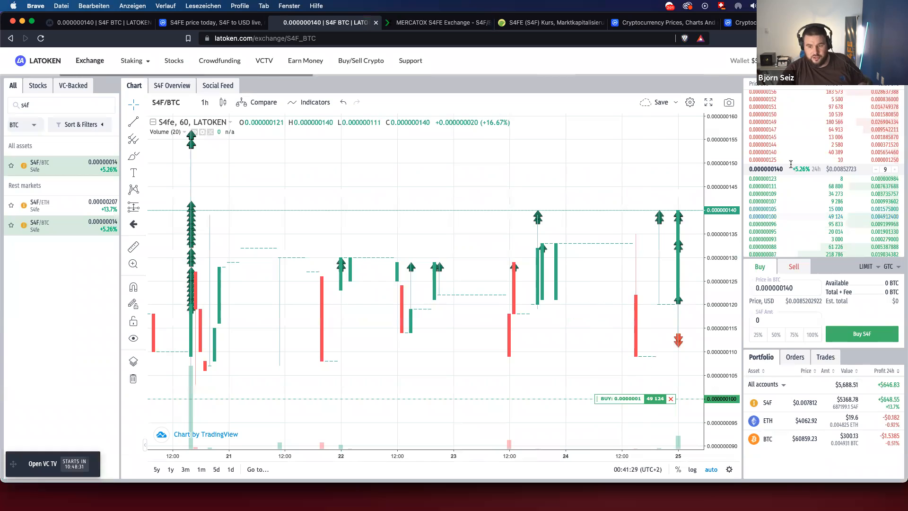
Step: View LATOKEN's S4F/ETH market at 0.00000207 ETH, then PooCoin's S4FE/BNB chart near $0.0102
{"action": "left_click", "coordinate": [40, 206]}
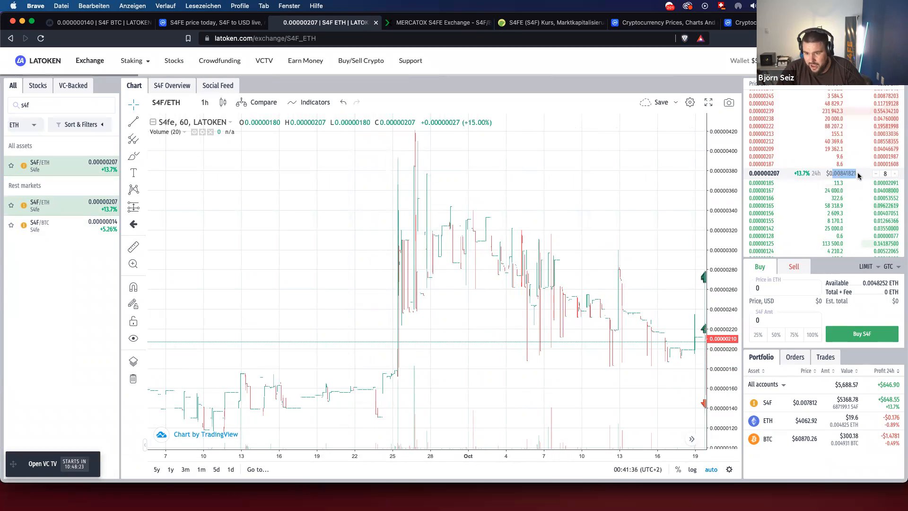
{"action": "mouse_move", "coordinate": [843, 173]}
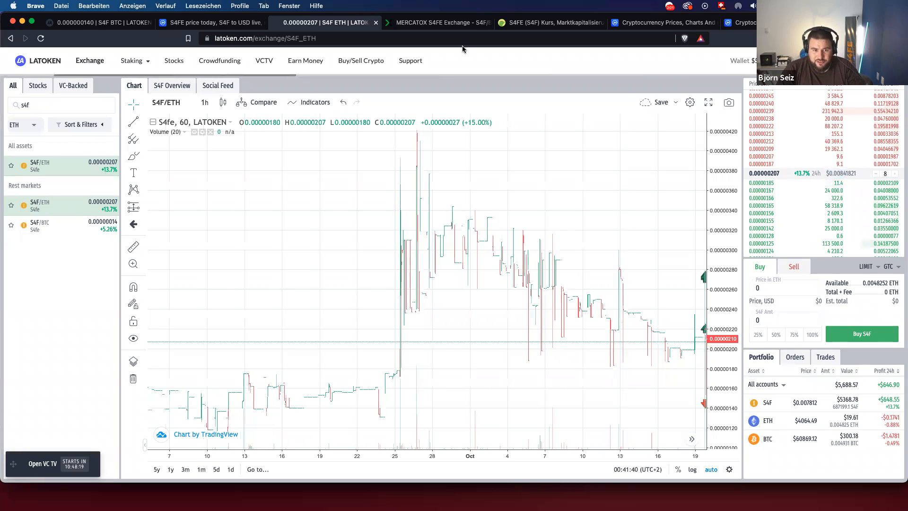
{"action": "left_click", "coordinate": [440, 23]}
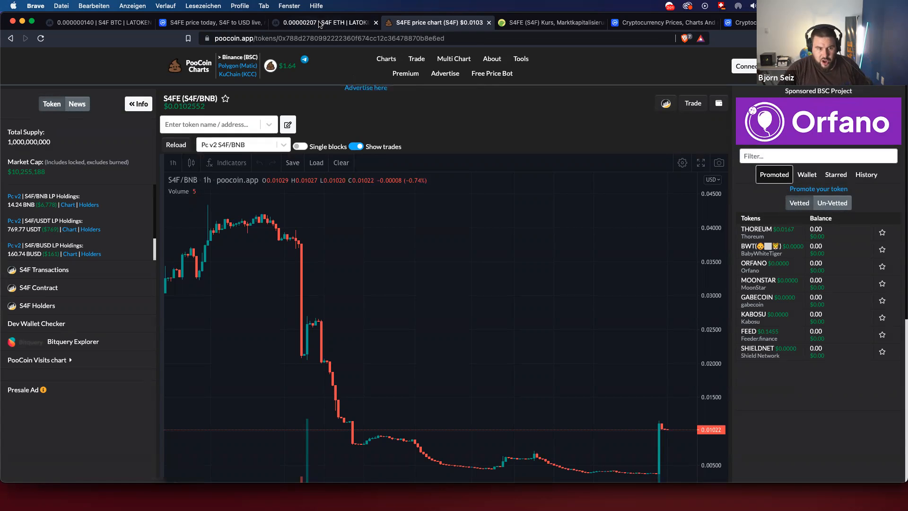
Step: Recheck CoinMarketCap's S4FE markets and return to LATOKEN's S4F/BTC page with the 49,134 buy open
{"action": "left_click", "coordinate": [210, 23]}
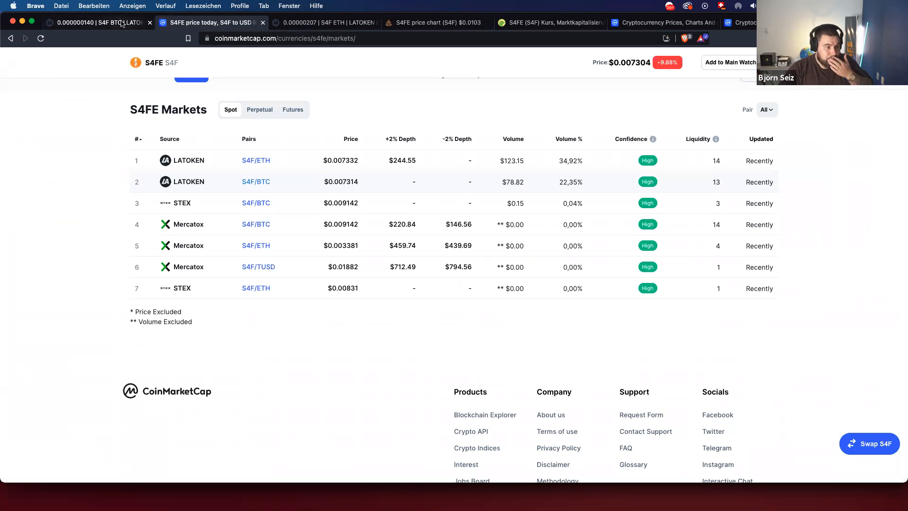
{"action": "left_click", "coordinate": [88, 23]}
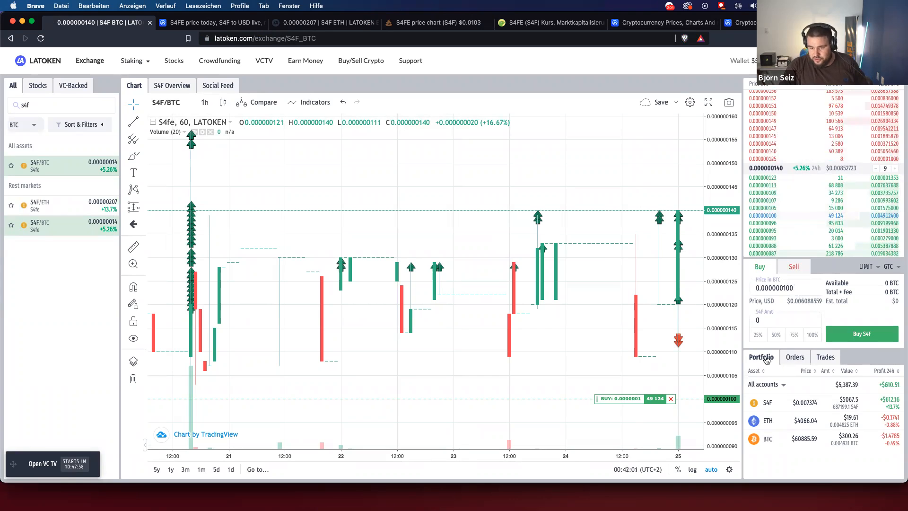
Step: Buy 5,000 S4F at 0.000000140 BTC, filling completely, and begin a lower-priced draft
{"action": "left_click", "coordinate": [795, 356]}
{"action": "type", "text": "5000"}
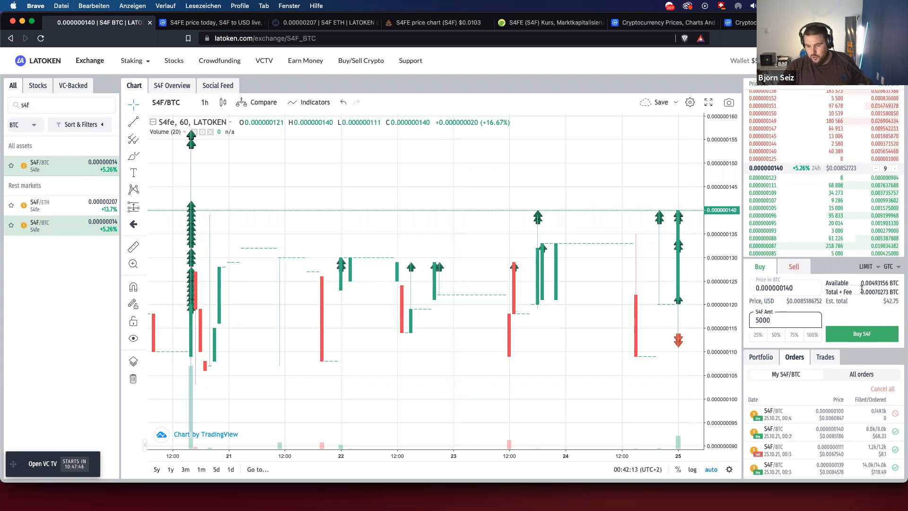
{"action": "left_click", "coordinate": [861, 334]}
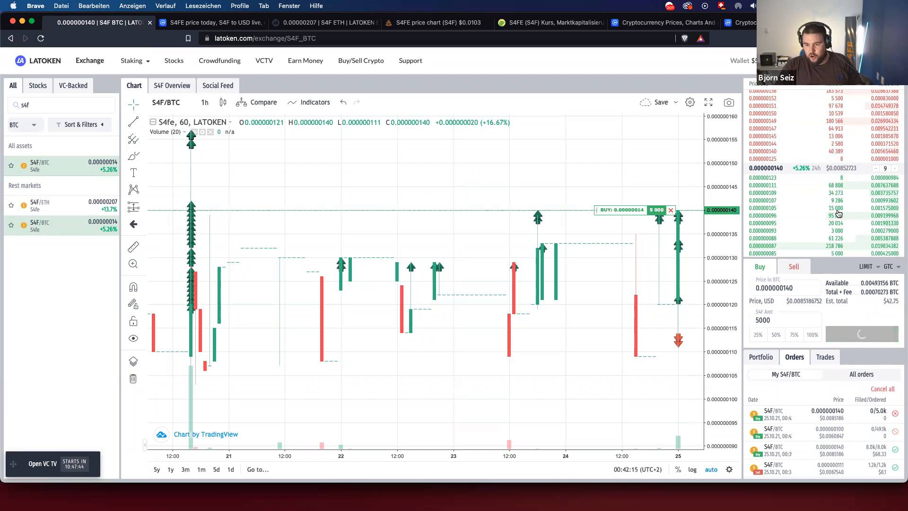
{"action": "left_click", "coordinate": [862, 334]}
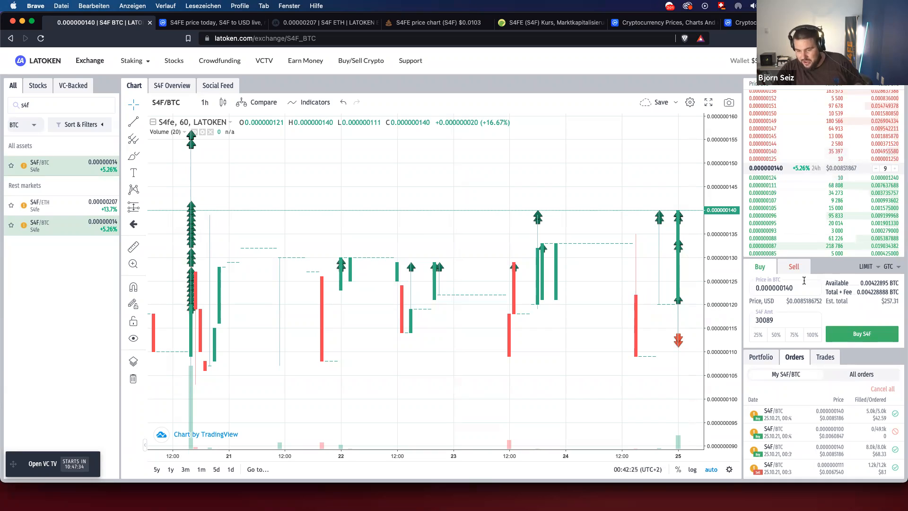
{"action": "left_click", "coordinate": [787, 288]}
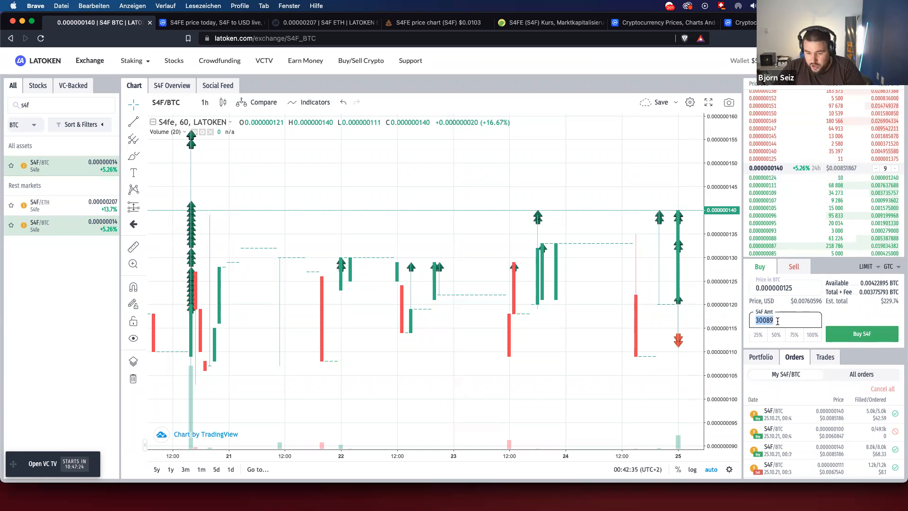
Step: Place S4F buys of 5,000 at 0.000000125, 5,000 at 0.000000126 and 6,125 at 0.000000120 BTC
{"action": "type", "text": "50"}
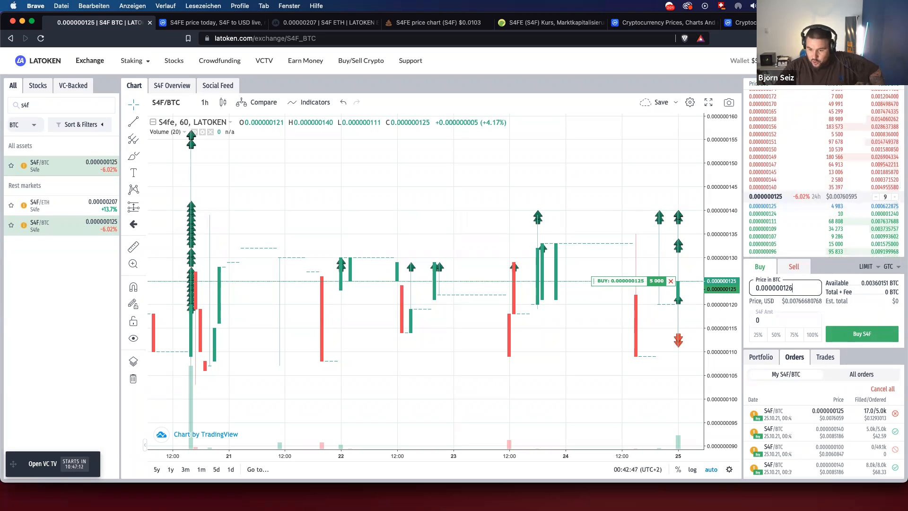
{"action": "type", "text": "5000"}
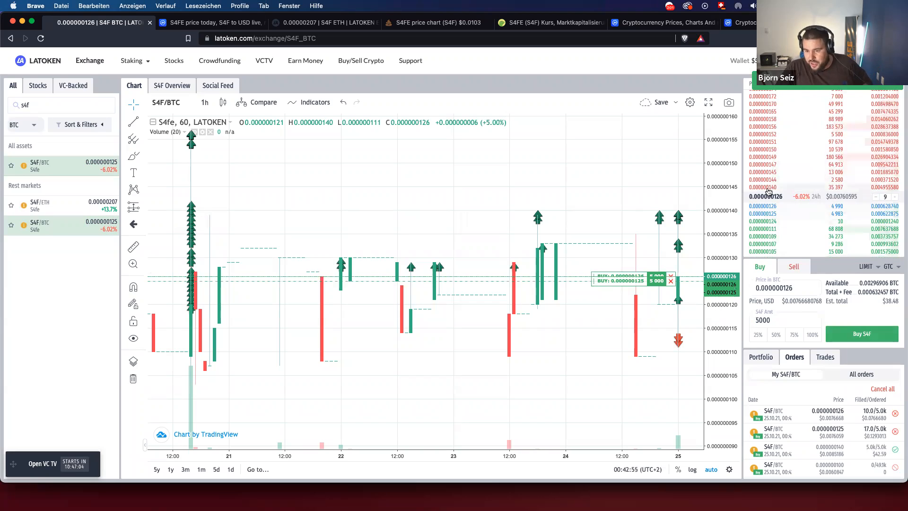
{"action": "type", "text": "21125"}
{"action": "type", "text": "0.000000120"}
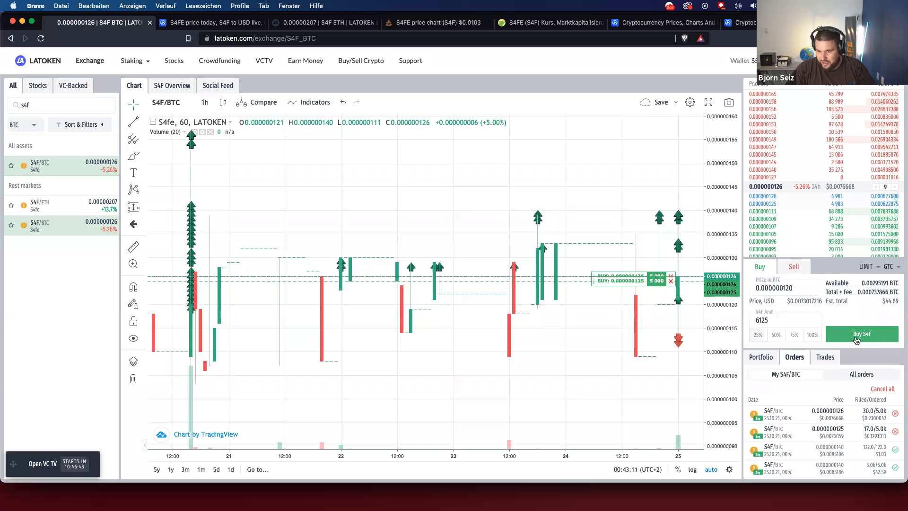
{"action": "left_click", "coordinate": [862, 334]}
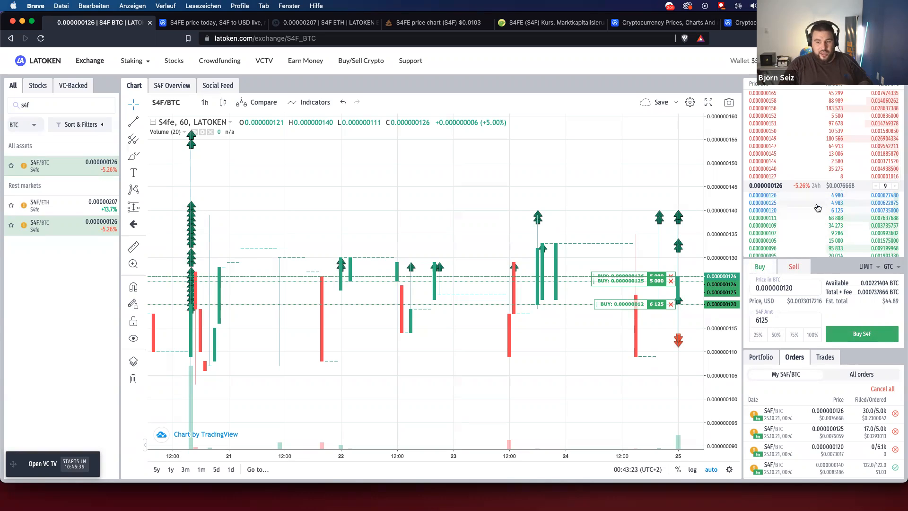
{"action": "left_click", "coordinate": [208, 22]}
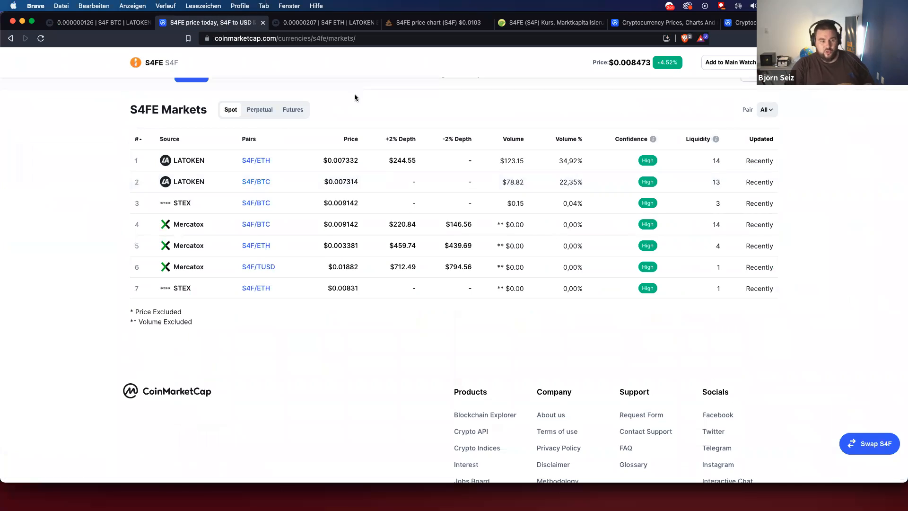
Step: Check S4FE's price on CoinMarketCap, then buy 122 S4F at 0.000000140 BTC on LATOKEN
{"action": "scroll", "scroll_direction": "up", "scroll_amount": 3}
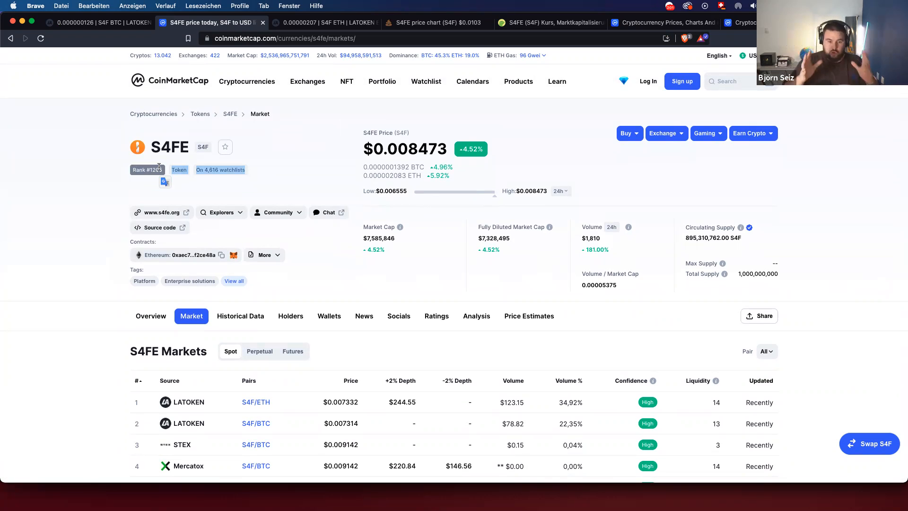
{"action": "left_click", "coordinate": [93, 23]}
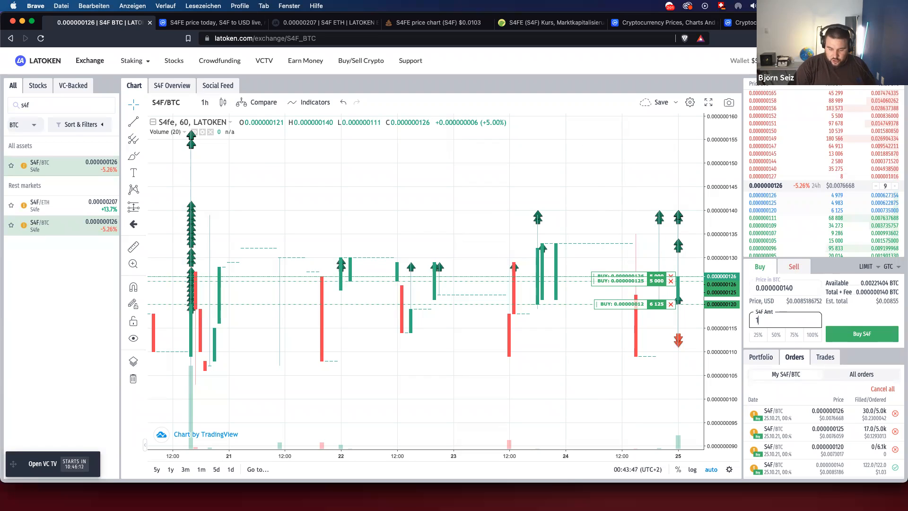
{"action": "left_click", "coordinate": [862, 334]}
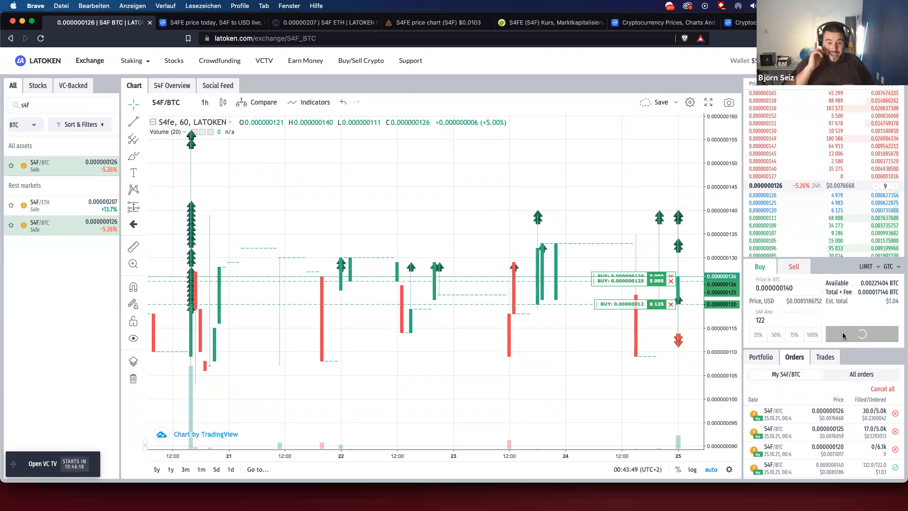
{"action": "left_click", "coordinate": [863, 334]}
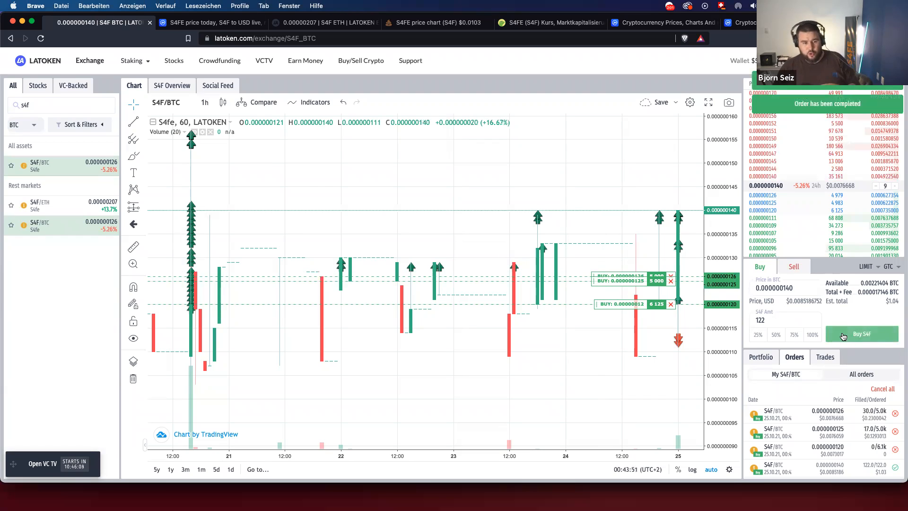